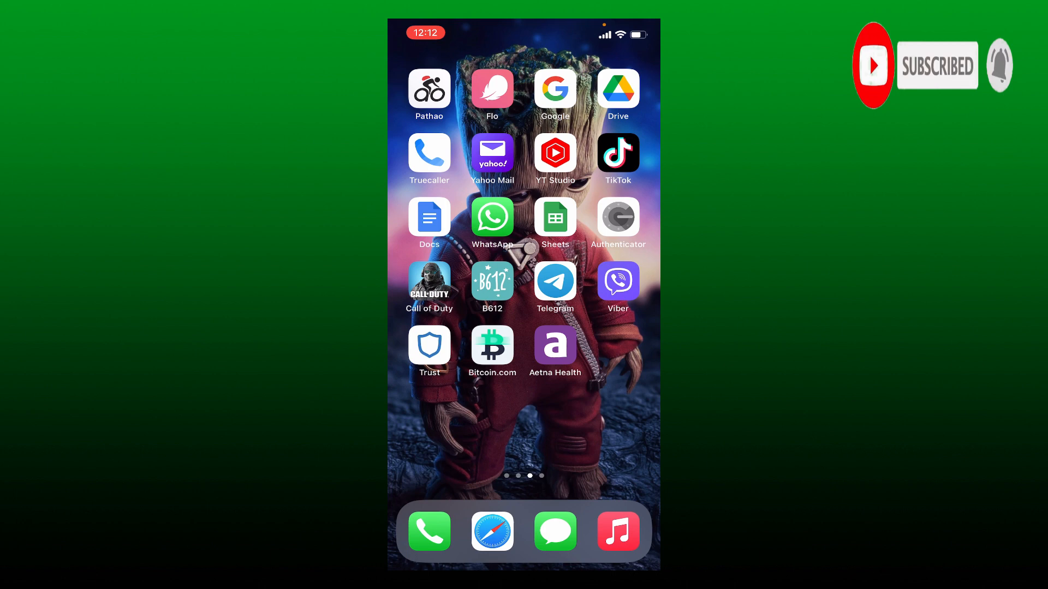
Launch Coinbase from the iPhone home screen to see the two-of-four setup card.
{"action": "left_click", "coordinate": [491, 350]}
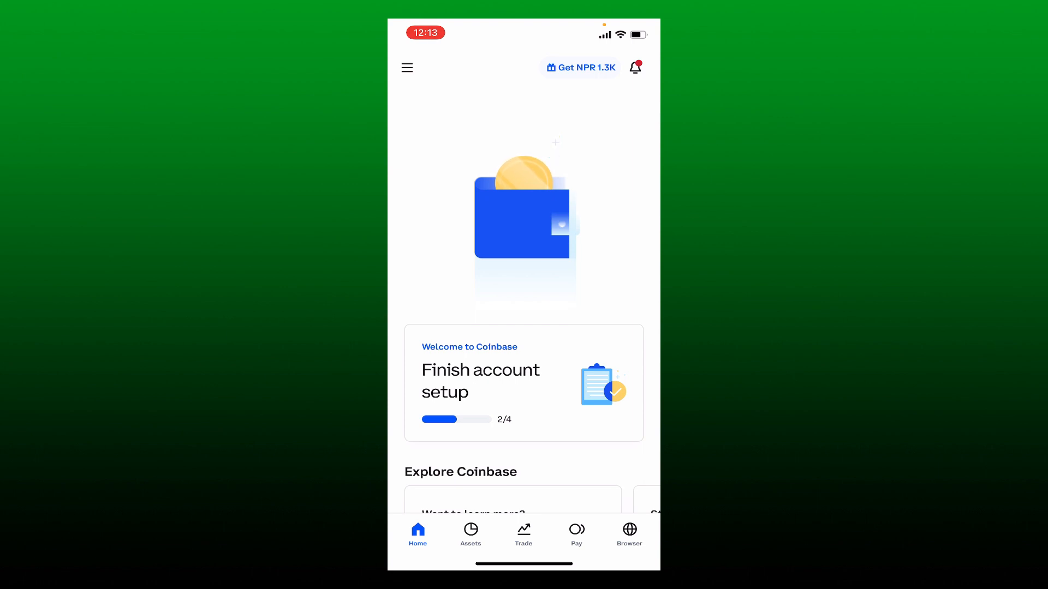
Go through the menu, Profile & Settings and Limits and features to Verify photo ID.
{"action": "left_click", "coordinate": [406, 67]}
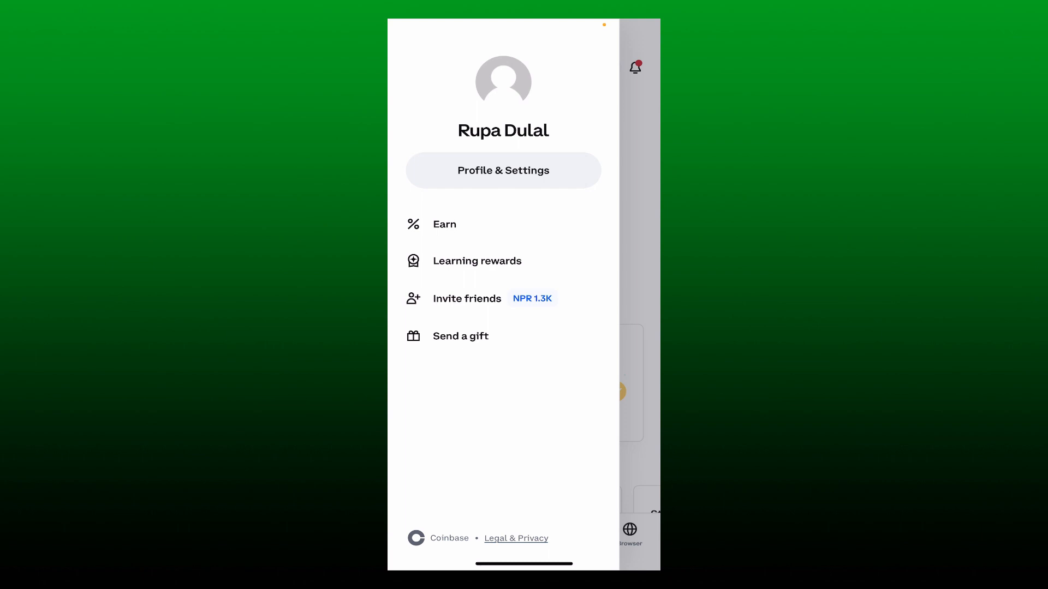
{"action": "left_click", "coordinate": [503, 170]}
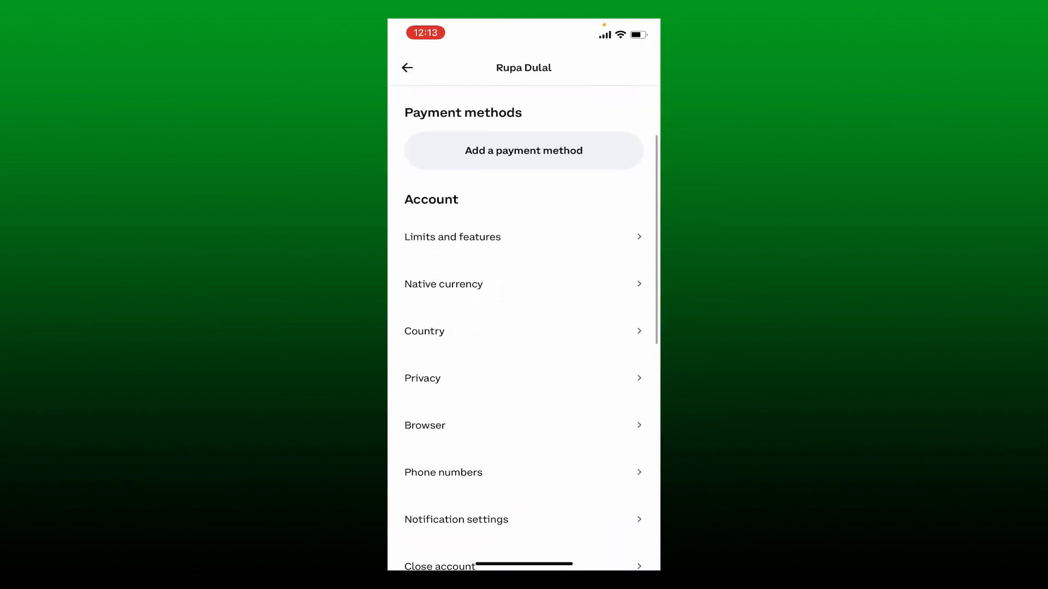
{"action": "left_click", "coordinate": [452, 237]}
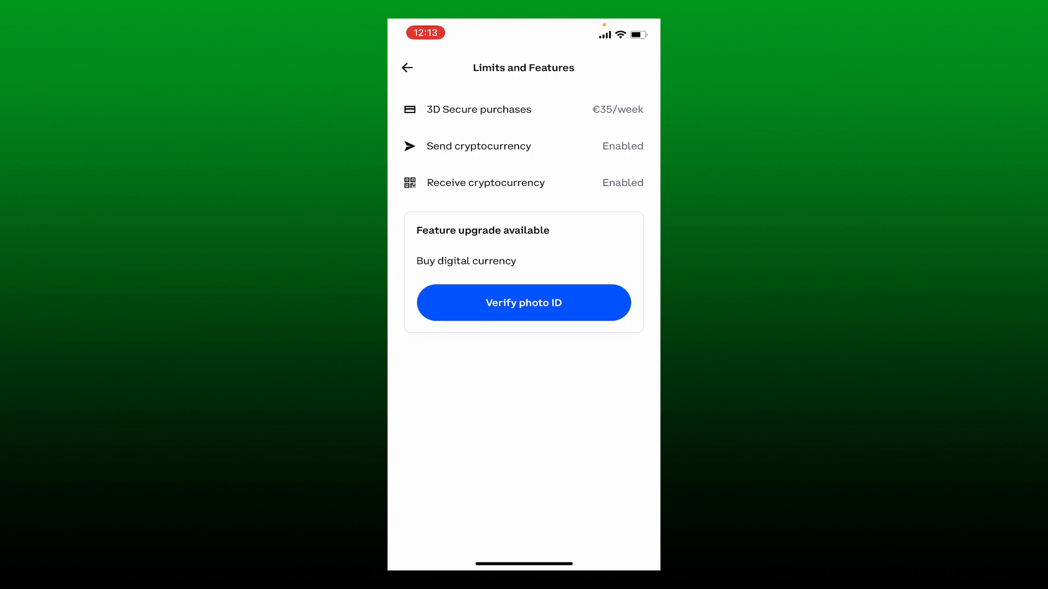
{"action": "left_click", "coordinate": [523, 301]}
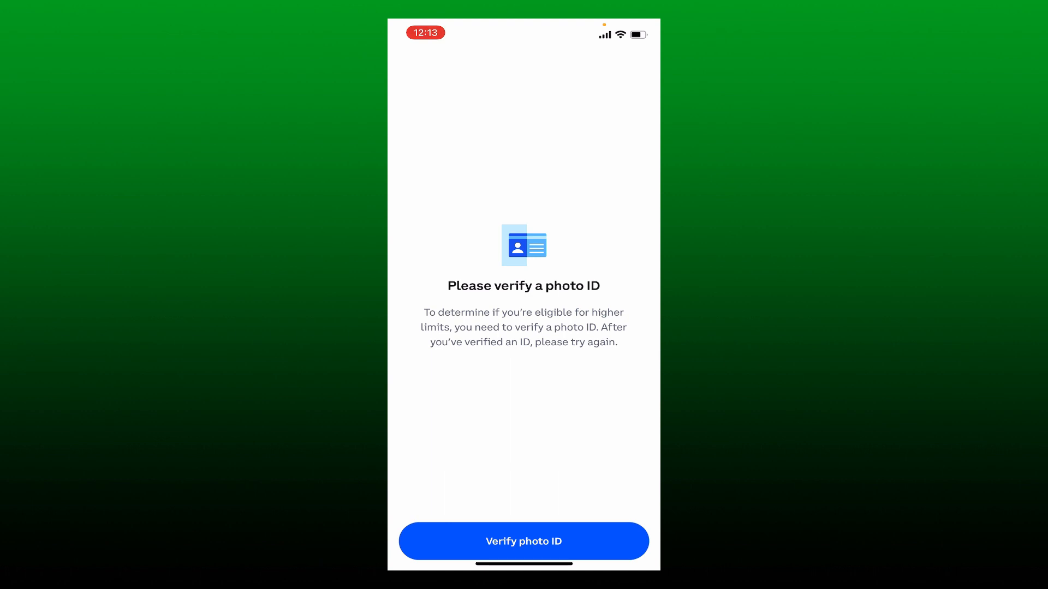
{"action": "left_click", "coordinate": [523, 542]}
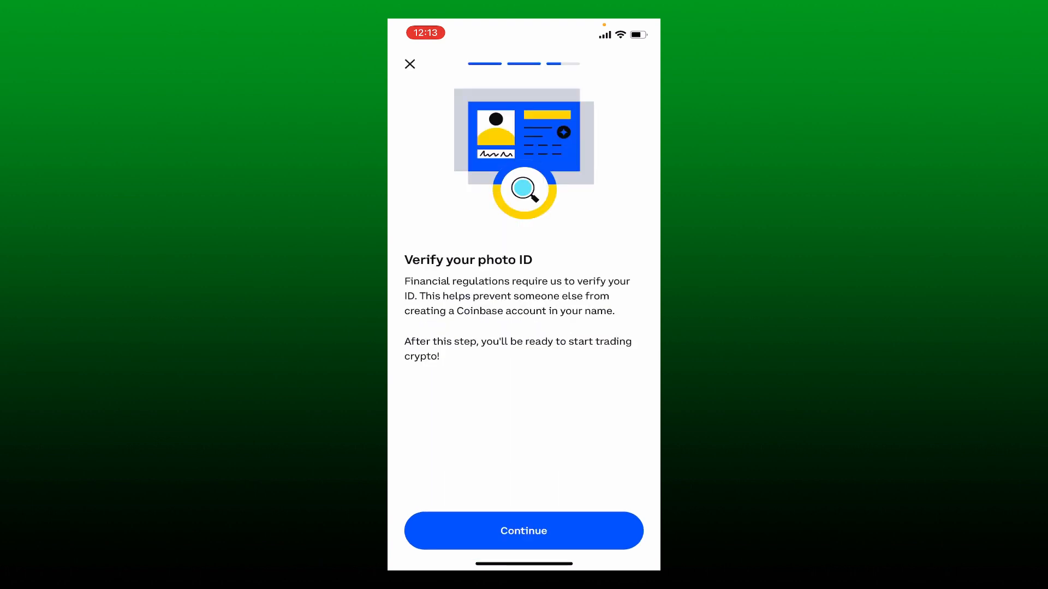
Continue past the introduction to the driver's license, ID card or passport choice.
{"action": "left_click", "coordinate": [523, 531]}
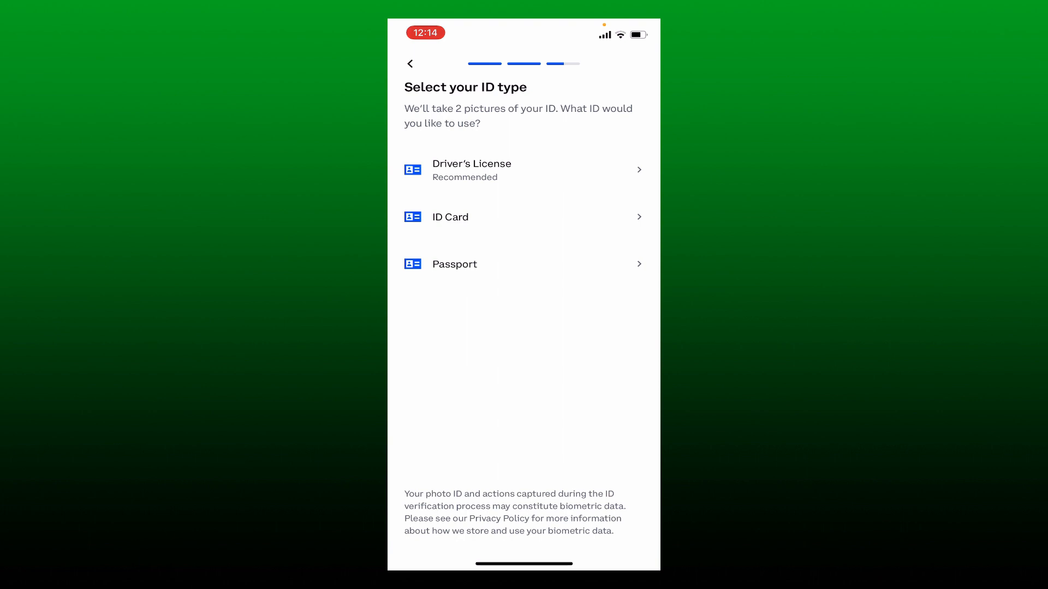
{"action": "left_click", "coordinate": [524, 170]}
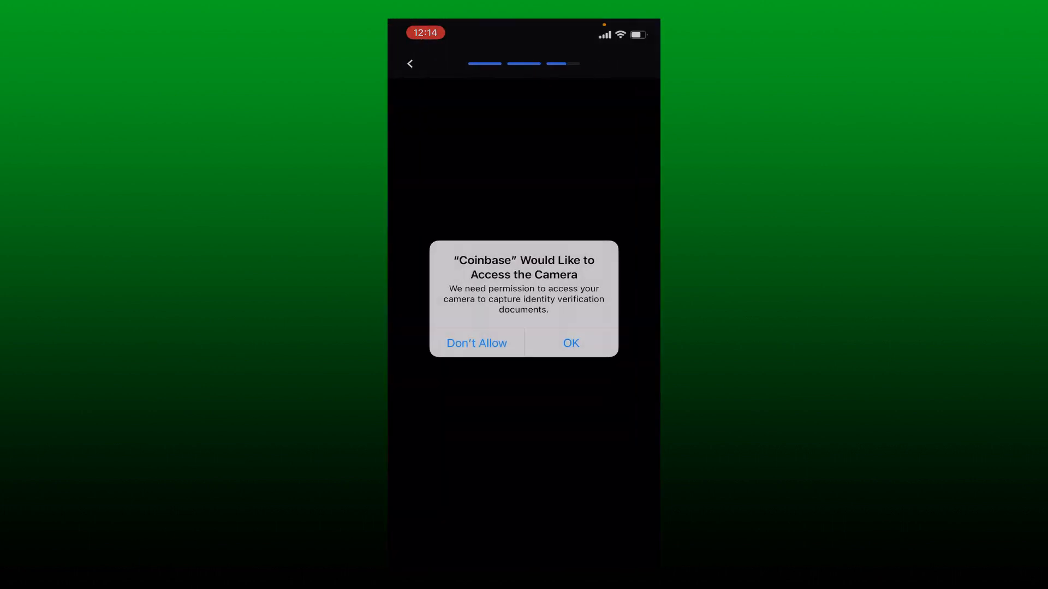
{"action": "left_click", "coordinate": [569, 343]}
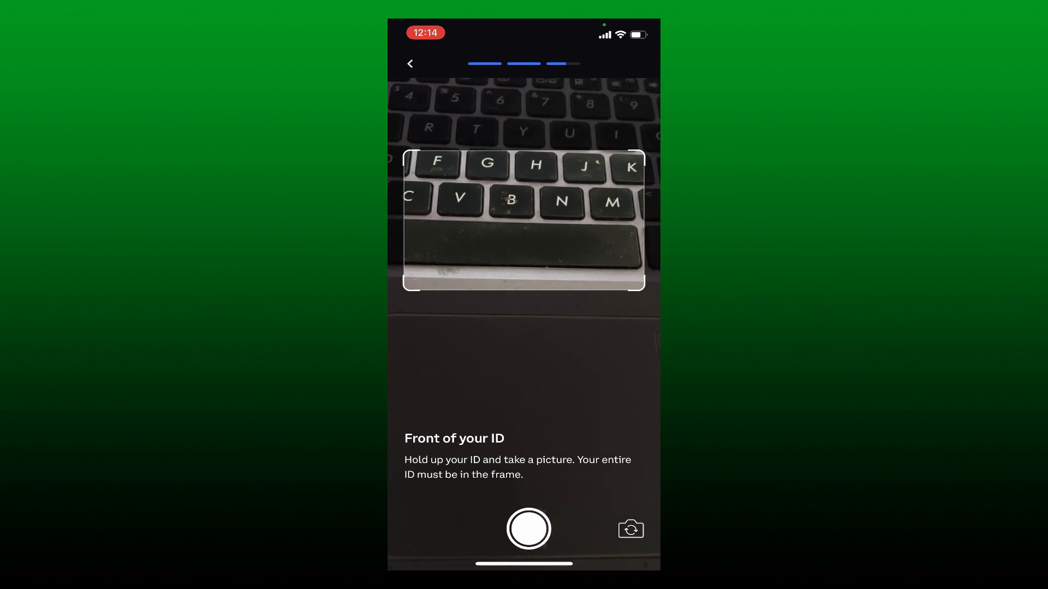
{"action": "left_click", "coordinate": [411, 63]}
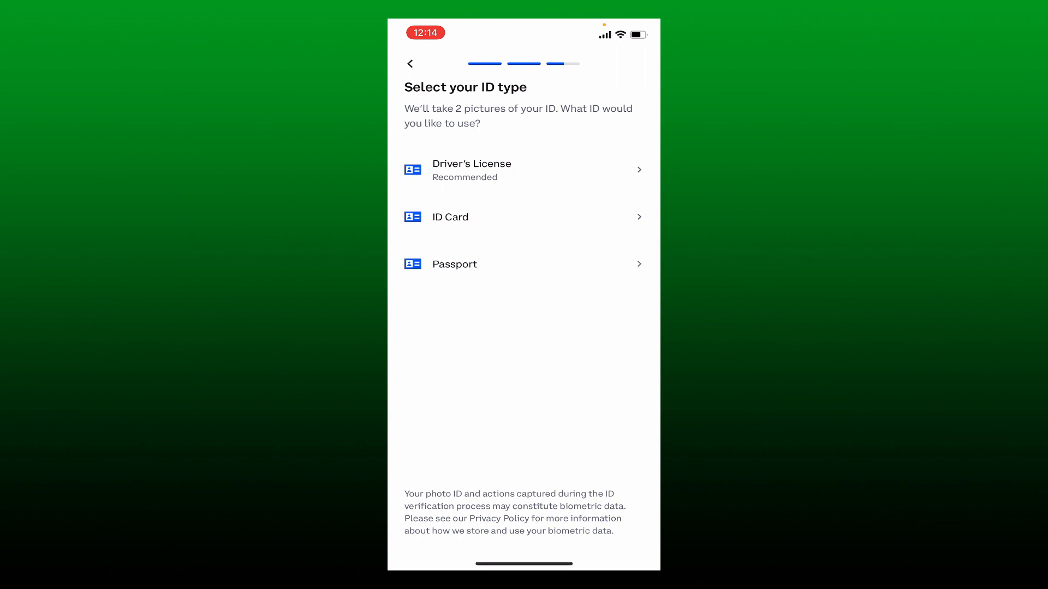